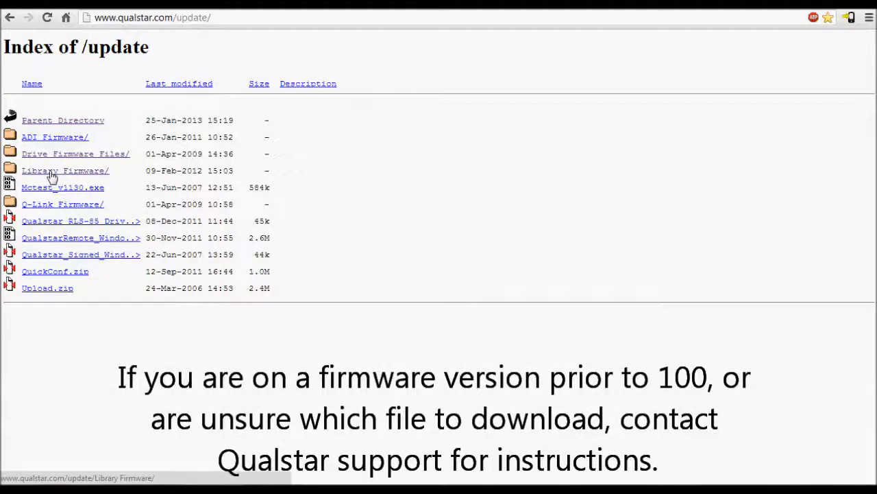
Step: Save 700191-00107.FWI from the Library Firmware RLS 8350-8500 folder to the computer
click(65, 170)
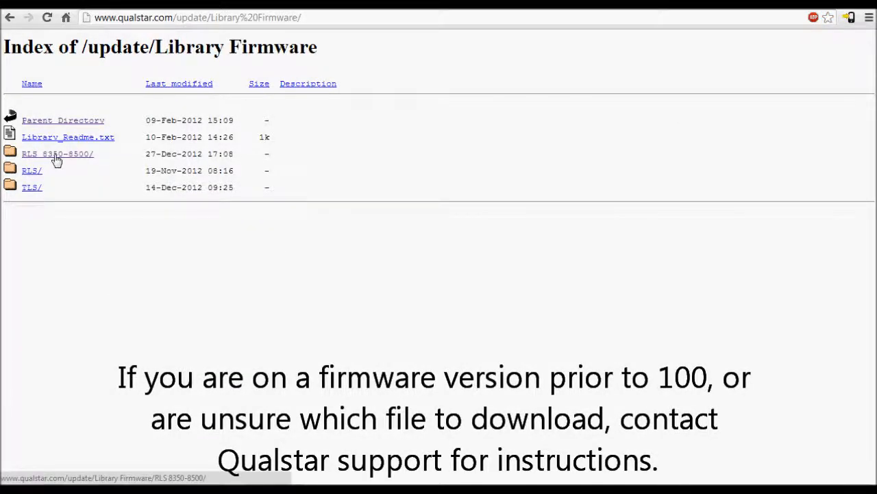
click(58, 153)
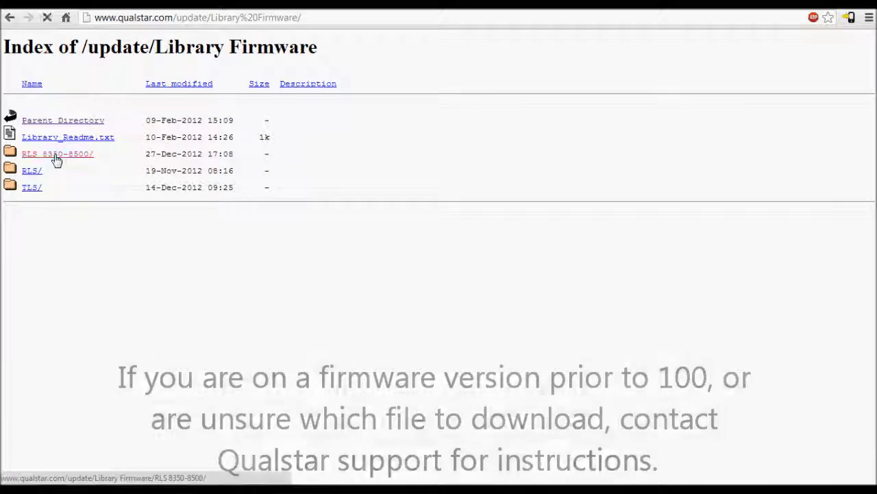
click(58, 153)
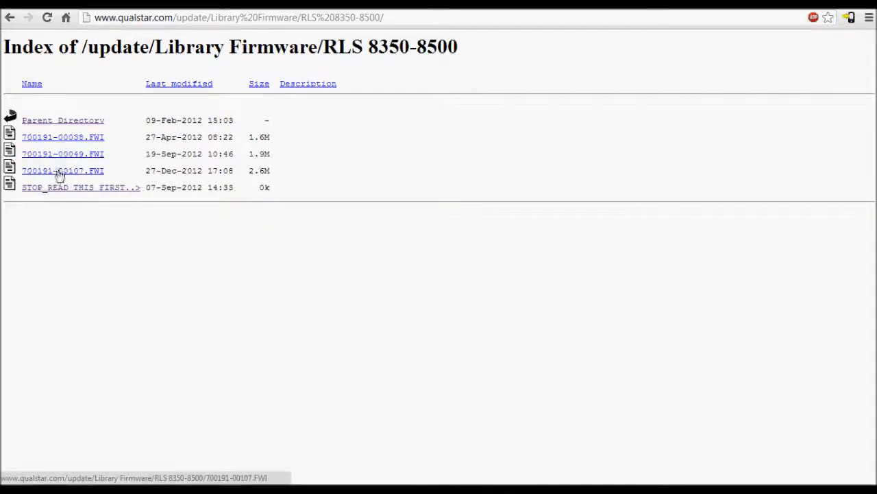
right_click(63, 170)
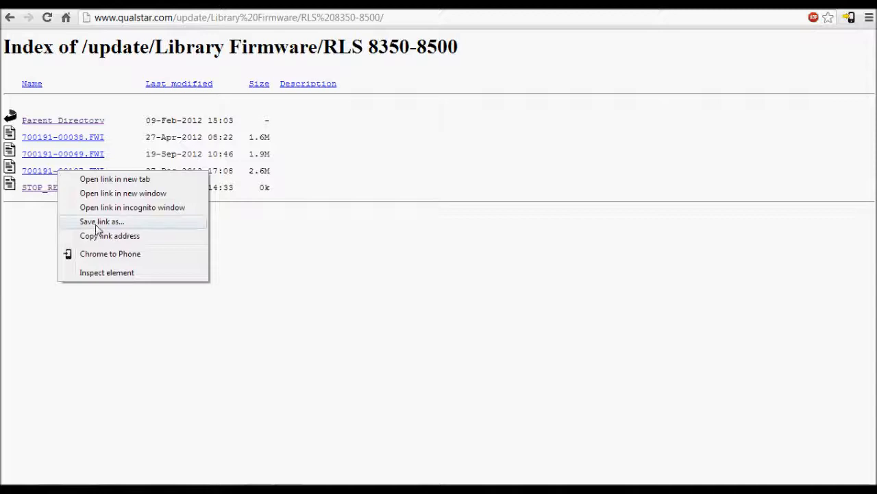
click(101, 221)
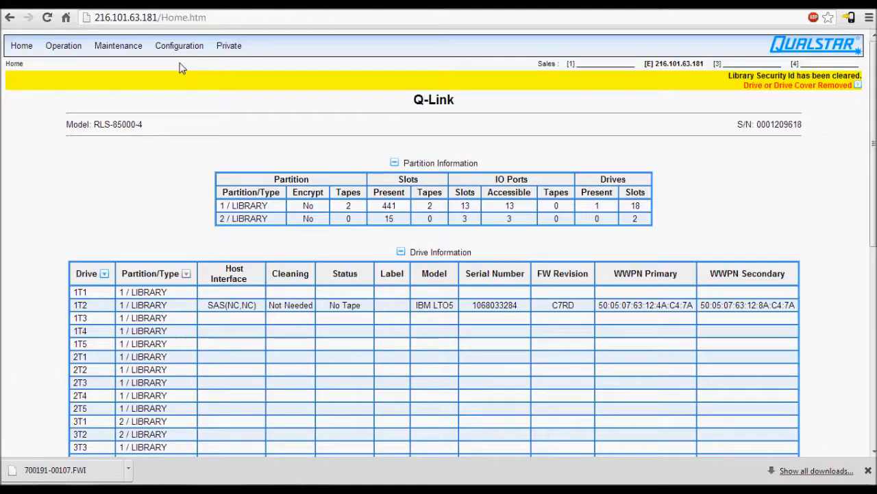
Step: Reach the Identification and Security page from the Configuration > Library menu
click(178, 45)
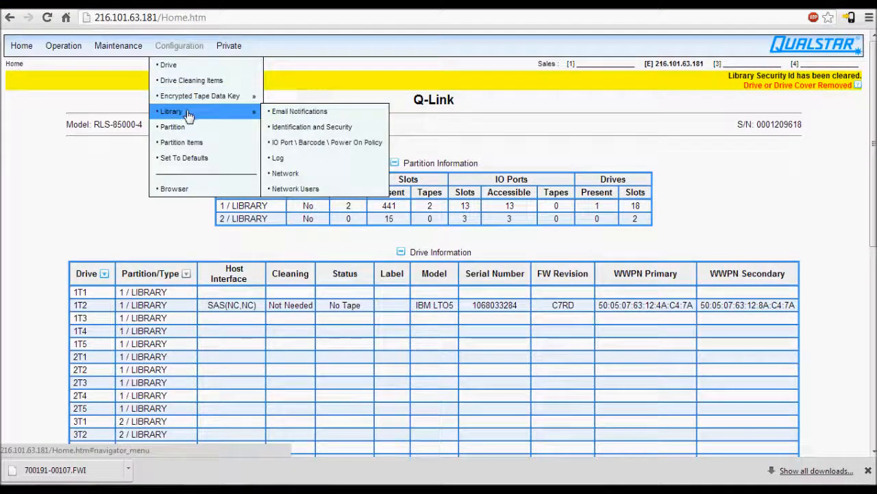
mouse_move(241, 121)
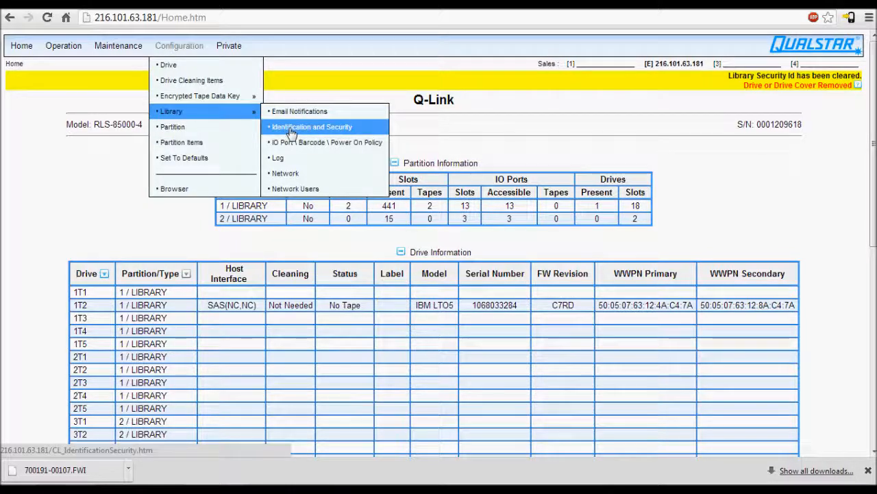
click(311, 126)
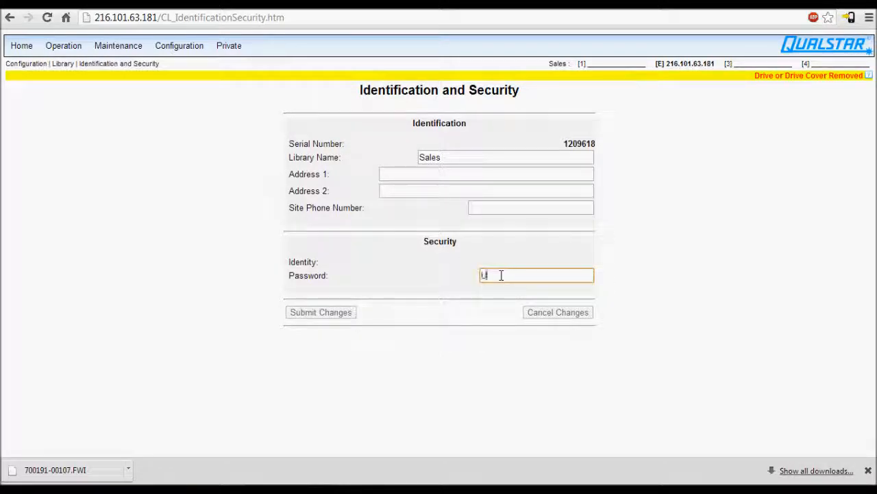
Step: Submit the update password so Security Id becomes UPDATE, then return to Home
text(pdate)
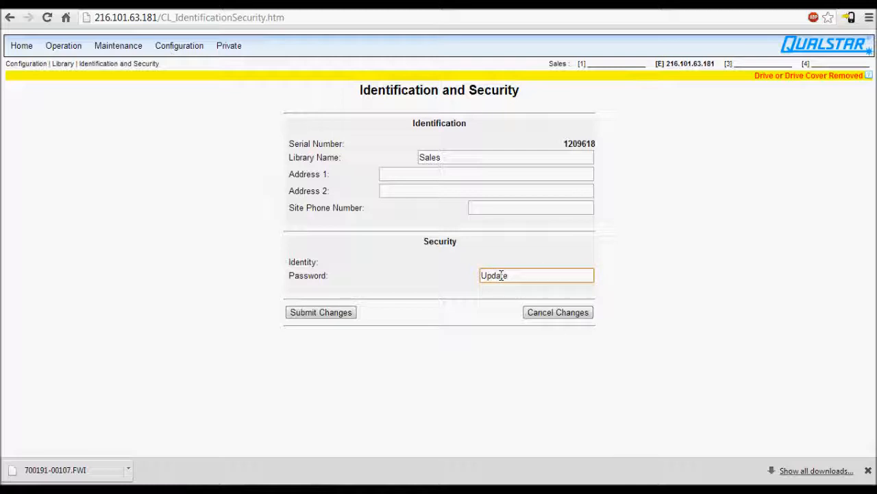
click(321, 313)
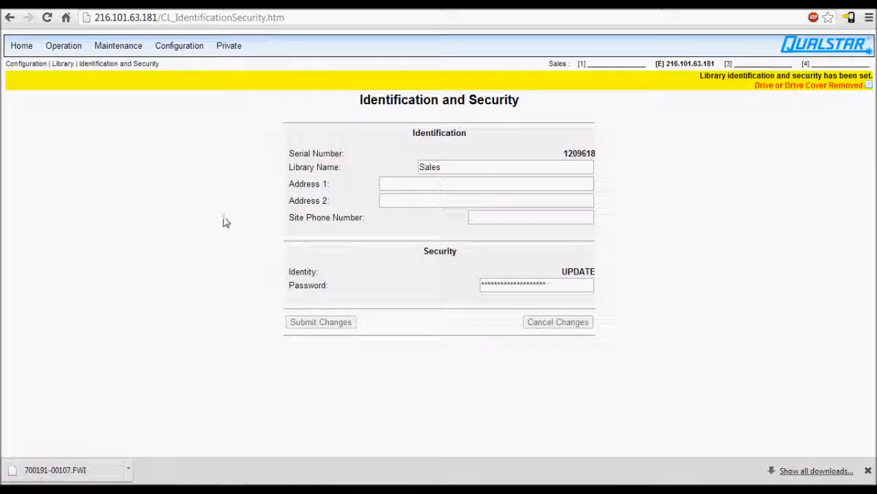
click(22, 45)
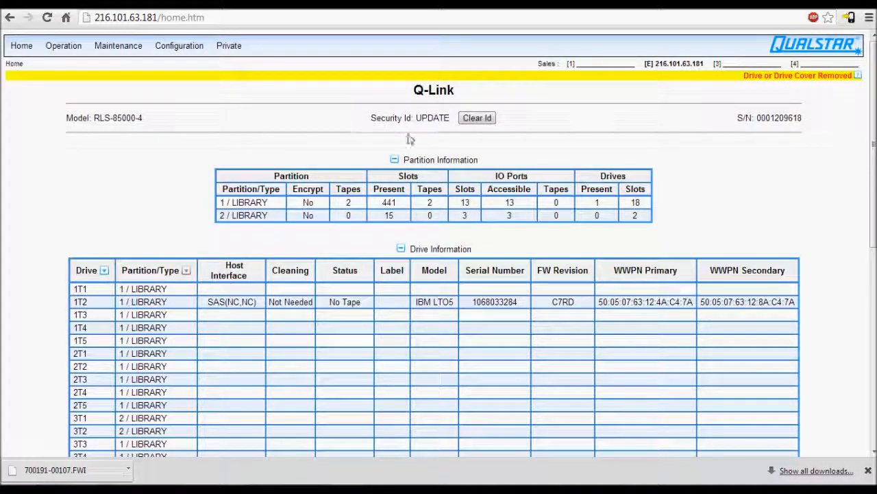
mouse_move(436, 132)
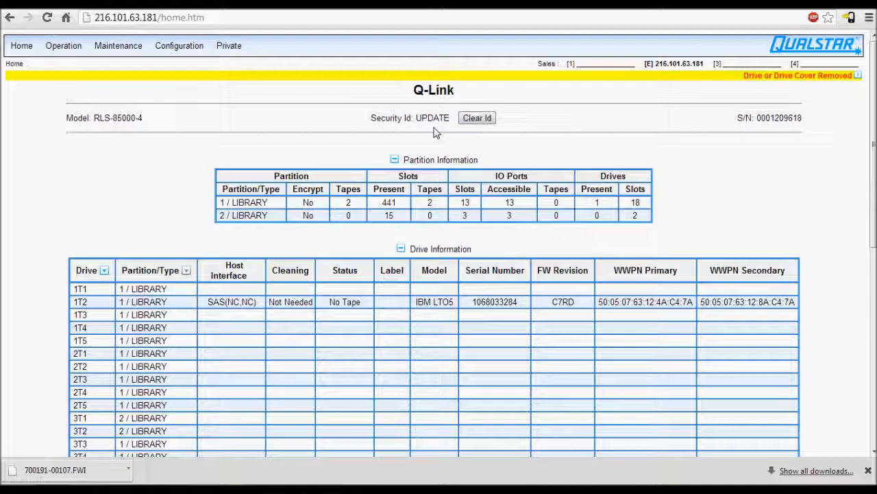
click(118, 45)
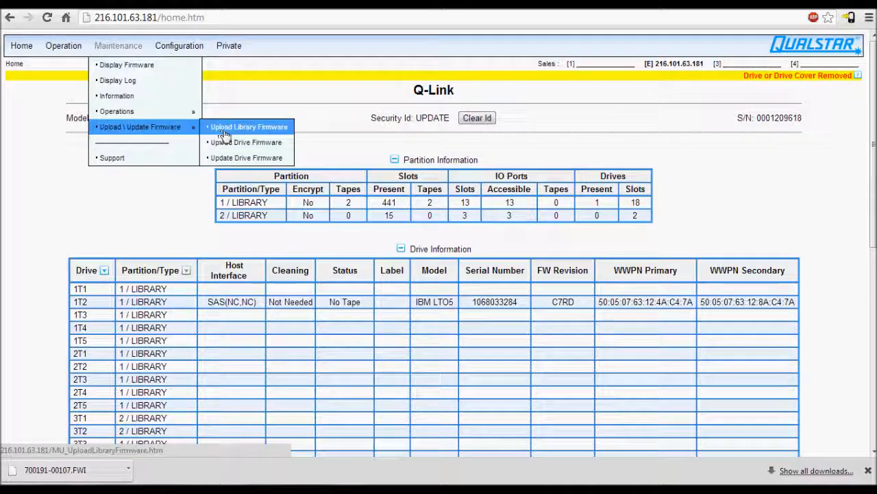
Step: Choose 700191-00107.FWI from the Desktop on Upload Library Firmware and start the upload
click(250, 126)
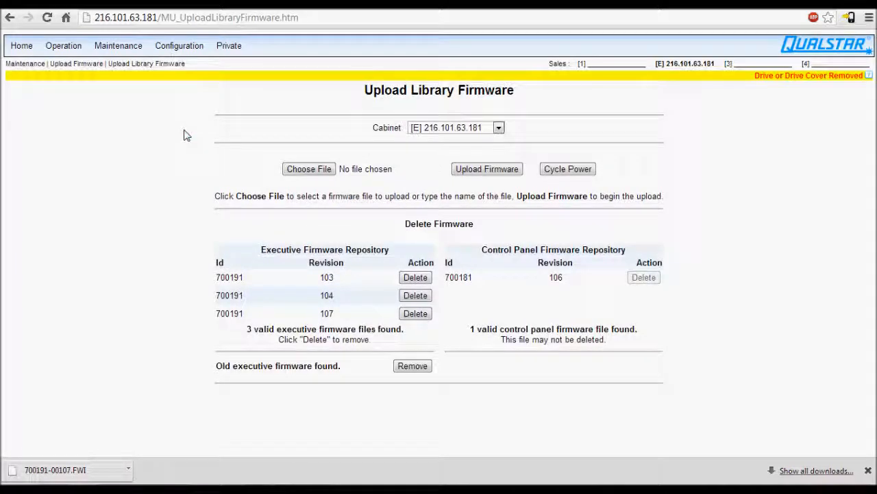
click(308, 169)
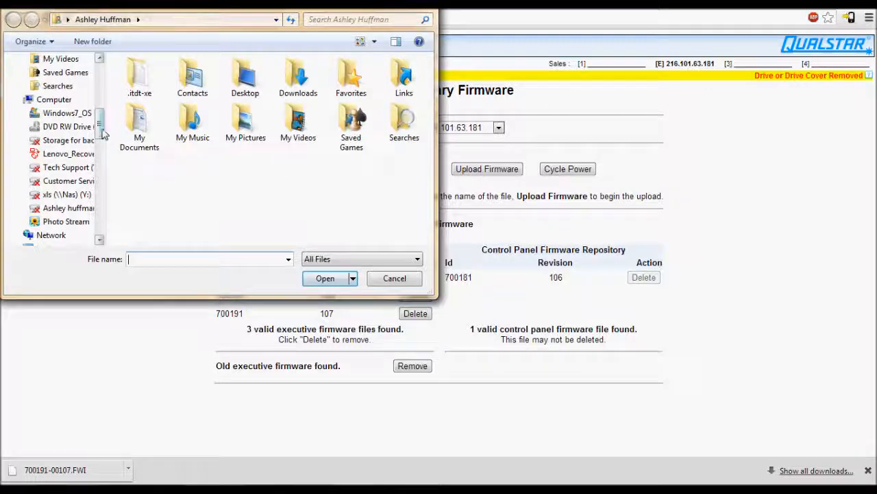
click(44, 91)
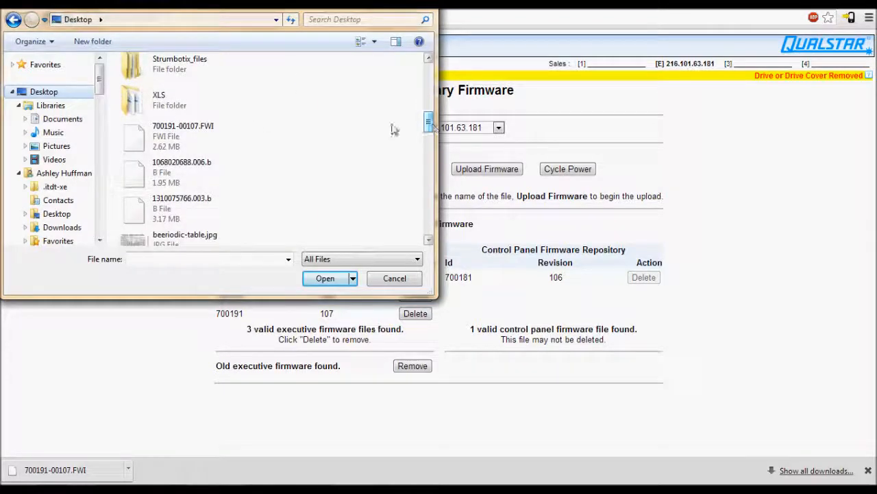
click(325, 277)
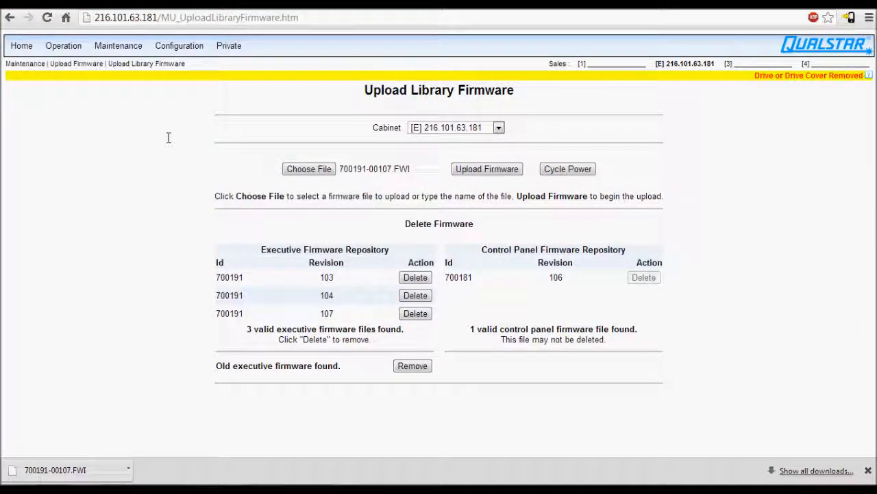
click(486, 169)
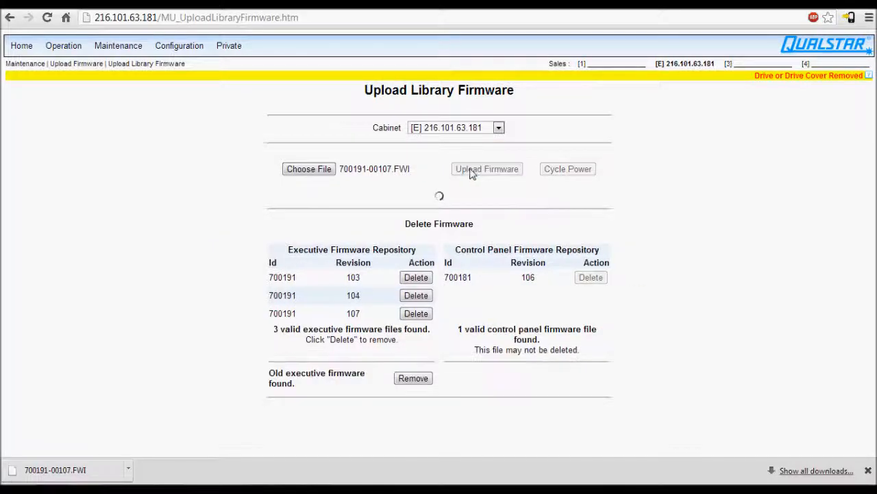
Step: Let the upload run until 'File upload was successful' is reported
click(487, 169)
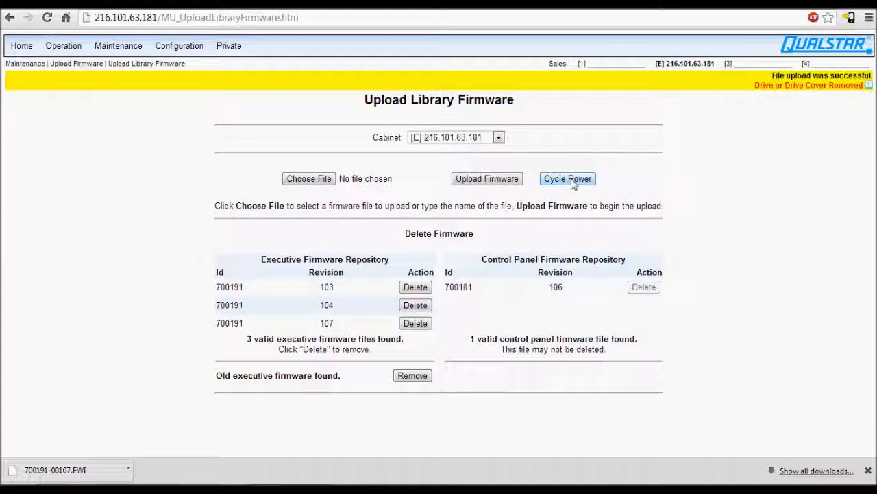
Step: Cycle the library's power and confirm the warning so the new firmware loads
click(568, 178)
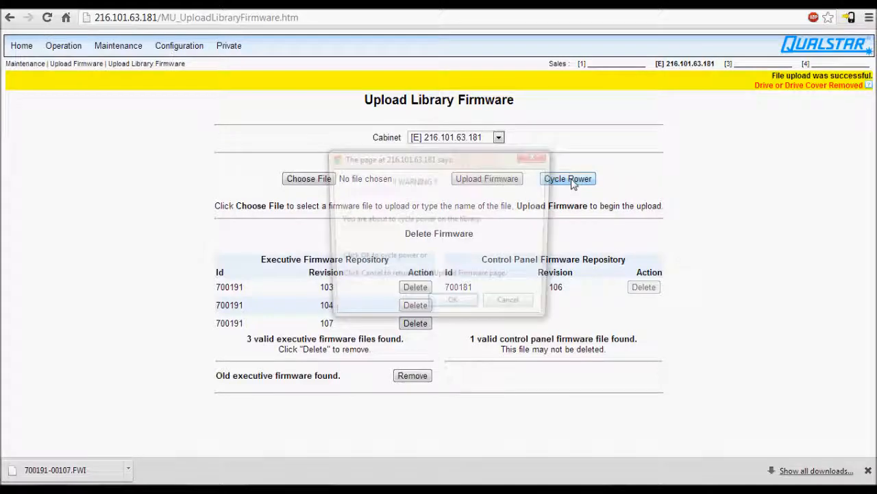
click(568, 178)
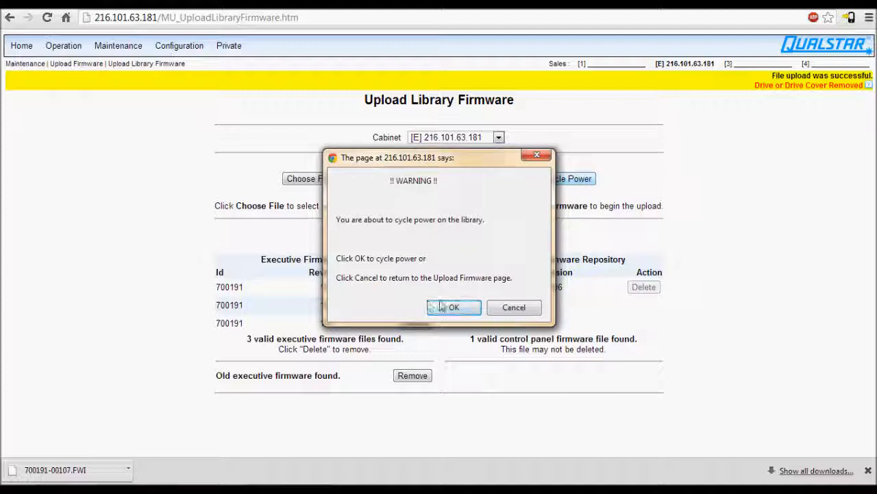
click(453, 307)
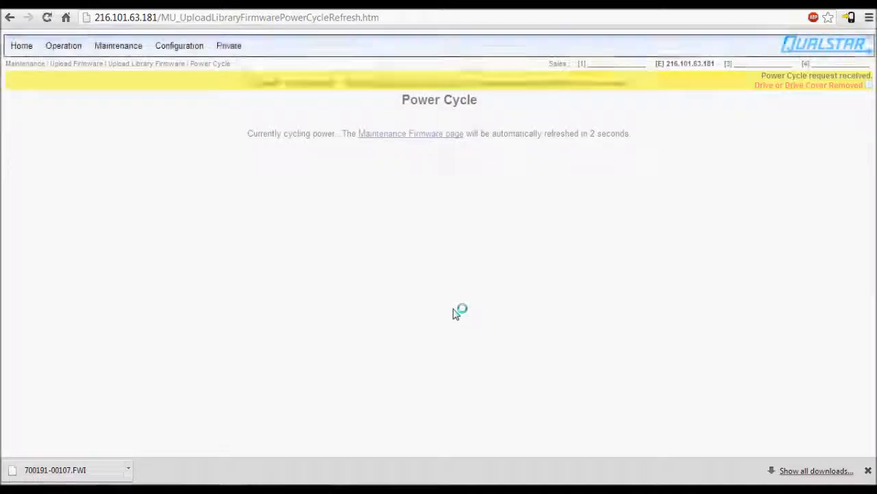